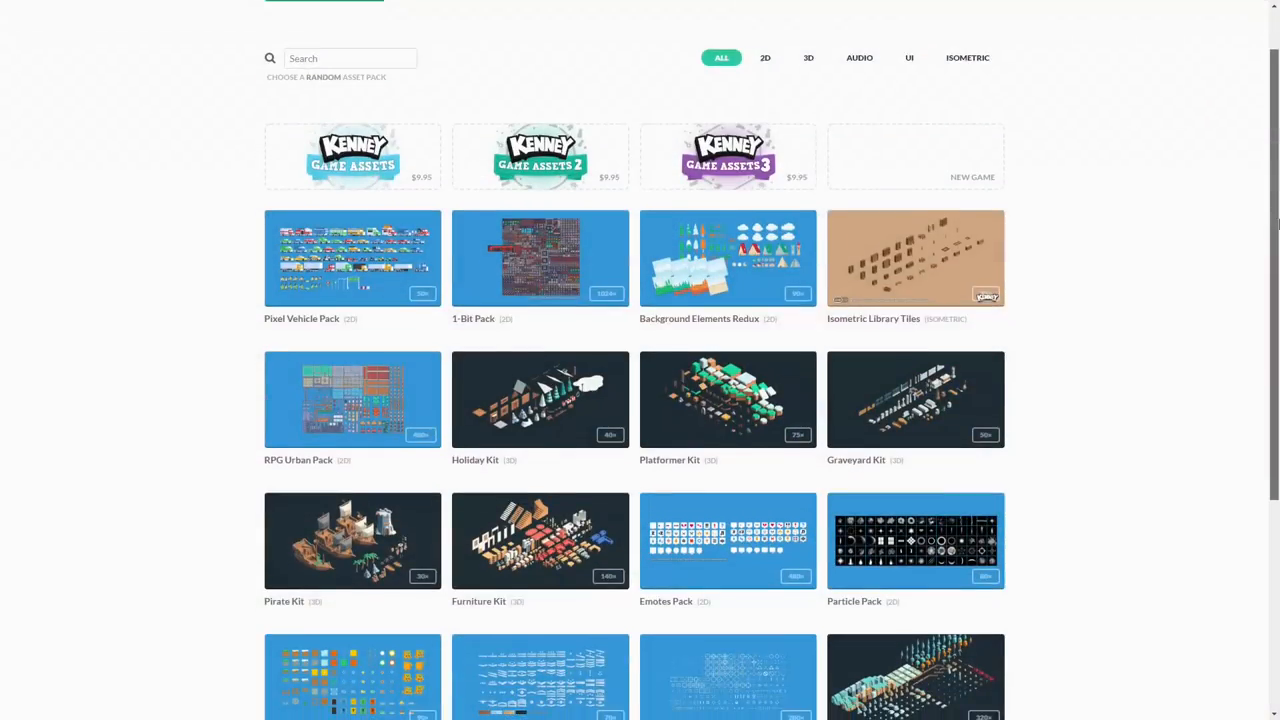
Scroll the Kenney assets page down to the pagination and back up slightly
scroll("down", 3)
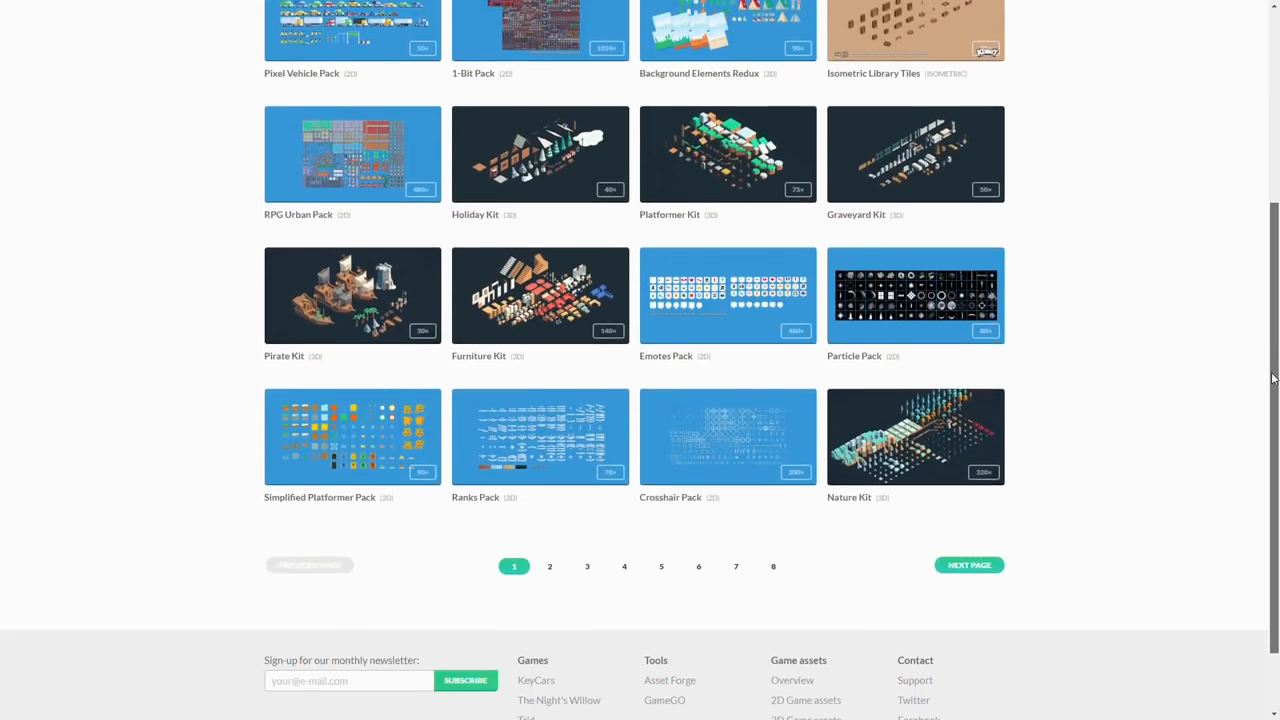
scroll("down", 3)
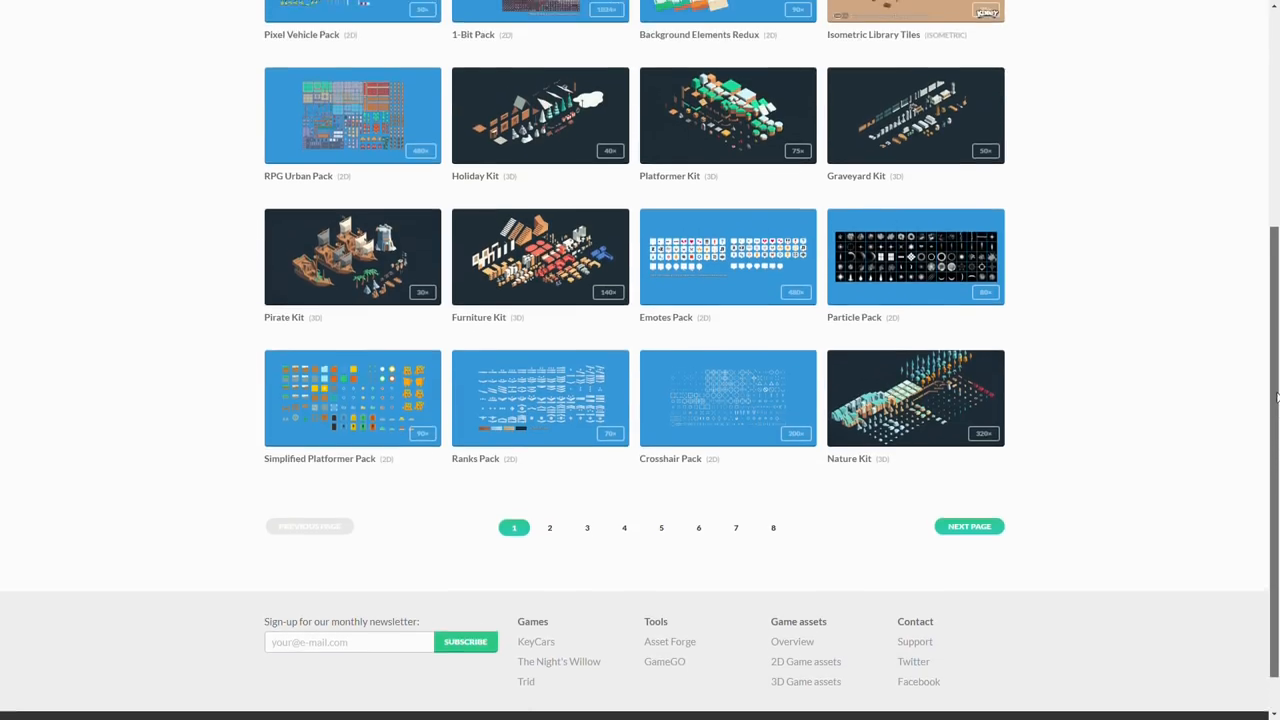
scroll("up", 3)
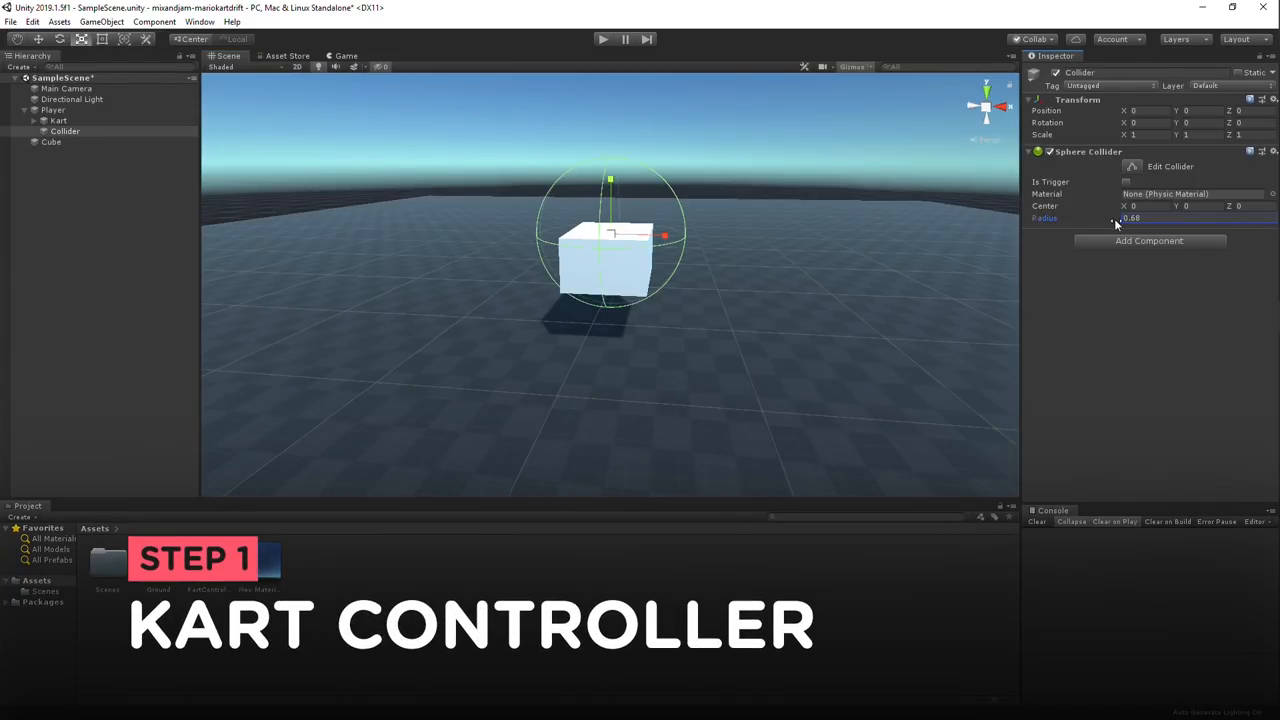
Select the Collider child in the Hierarchy to adjust its Sphere Collider radius
left_click(1148, 240)
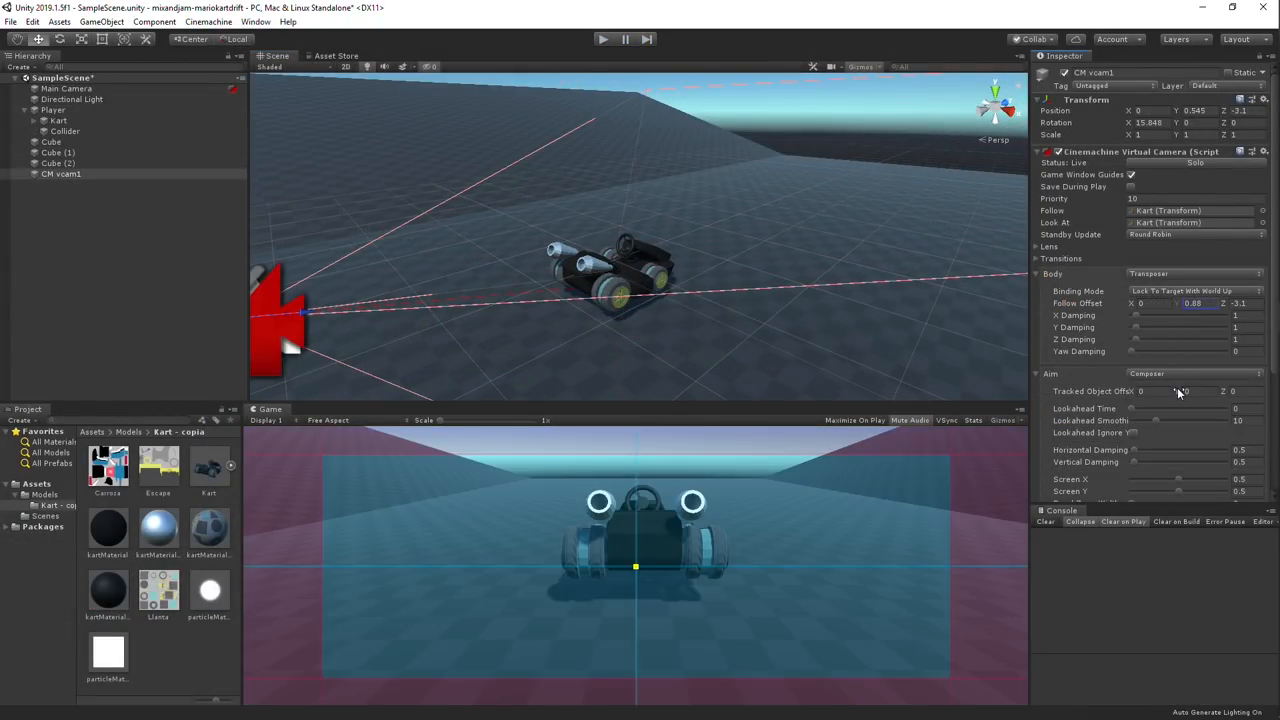
Add a Cinemachine Virtual Camera from the menu bar for following the Kart
left_click(604, 38)
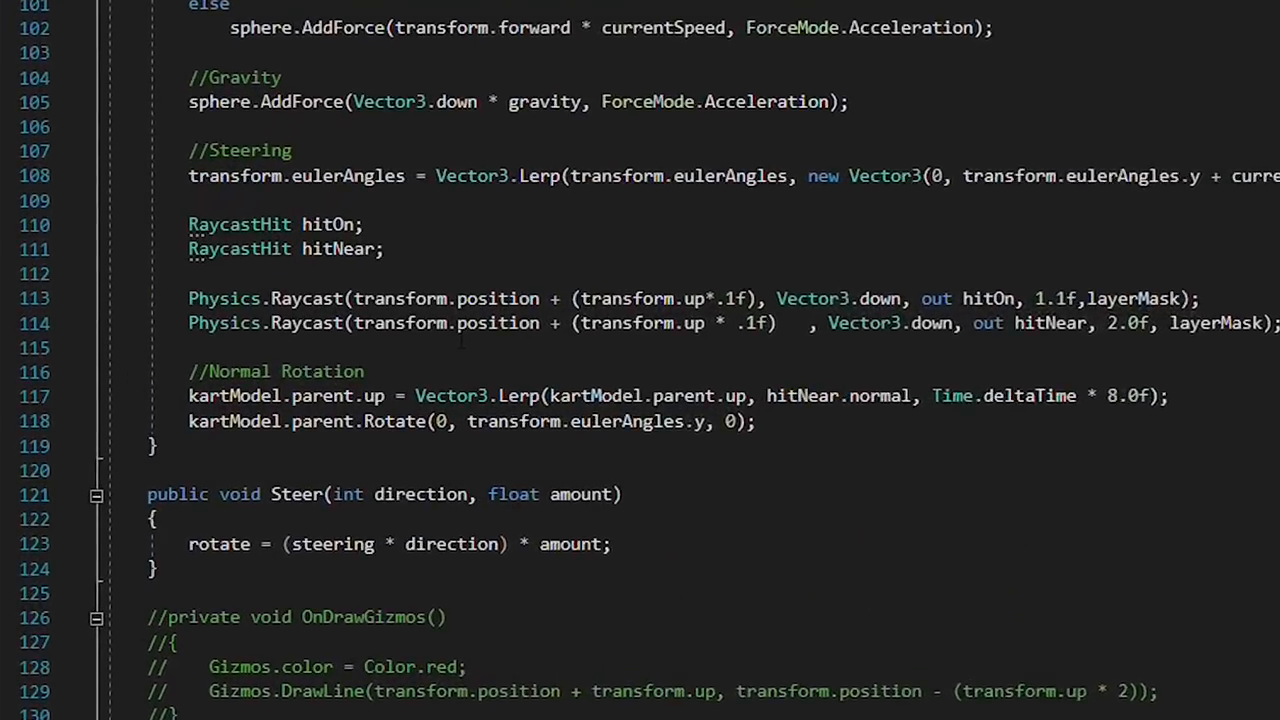
Scroll the kart controller script down to the ground raycast and normal-rotation code
scroll("down", 3)
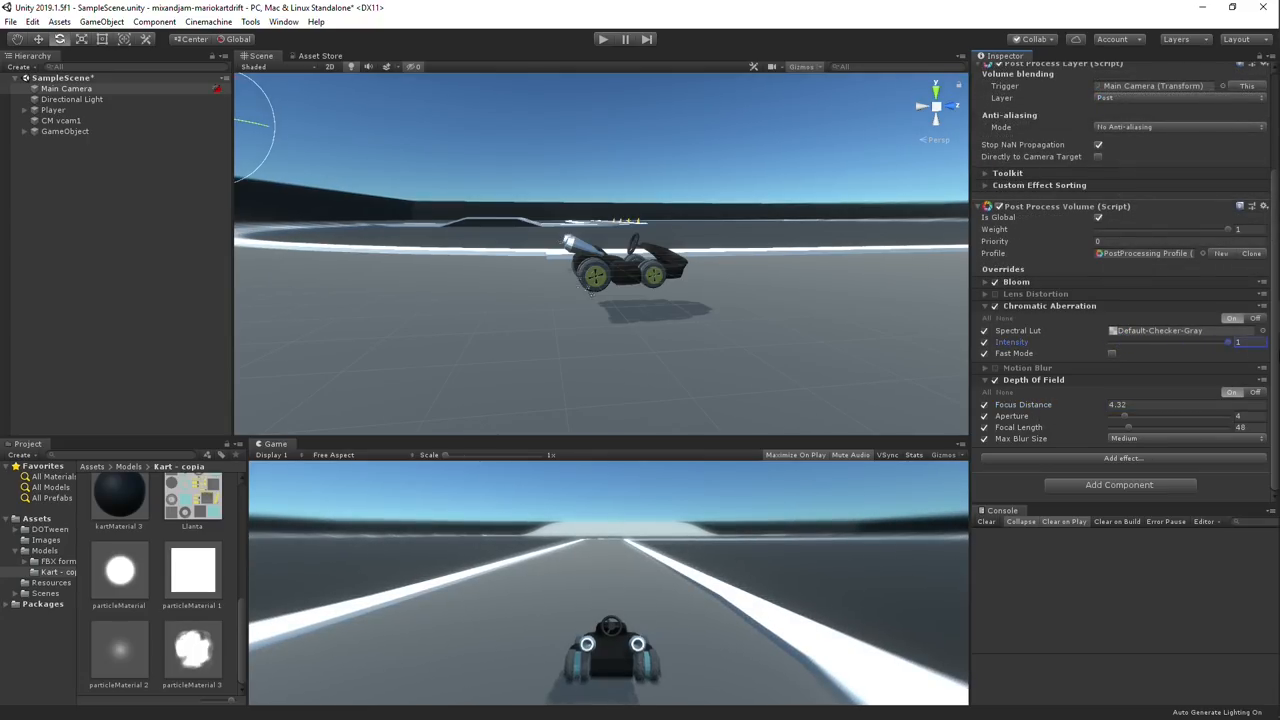
Adjust a slider value in the Post Process Volume effect settings on Main Camera
left_click_drag(1238, 342, 1230, 342)
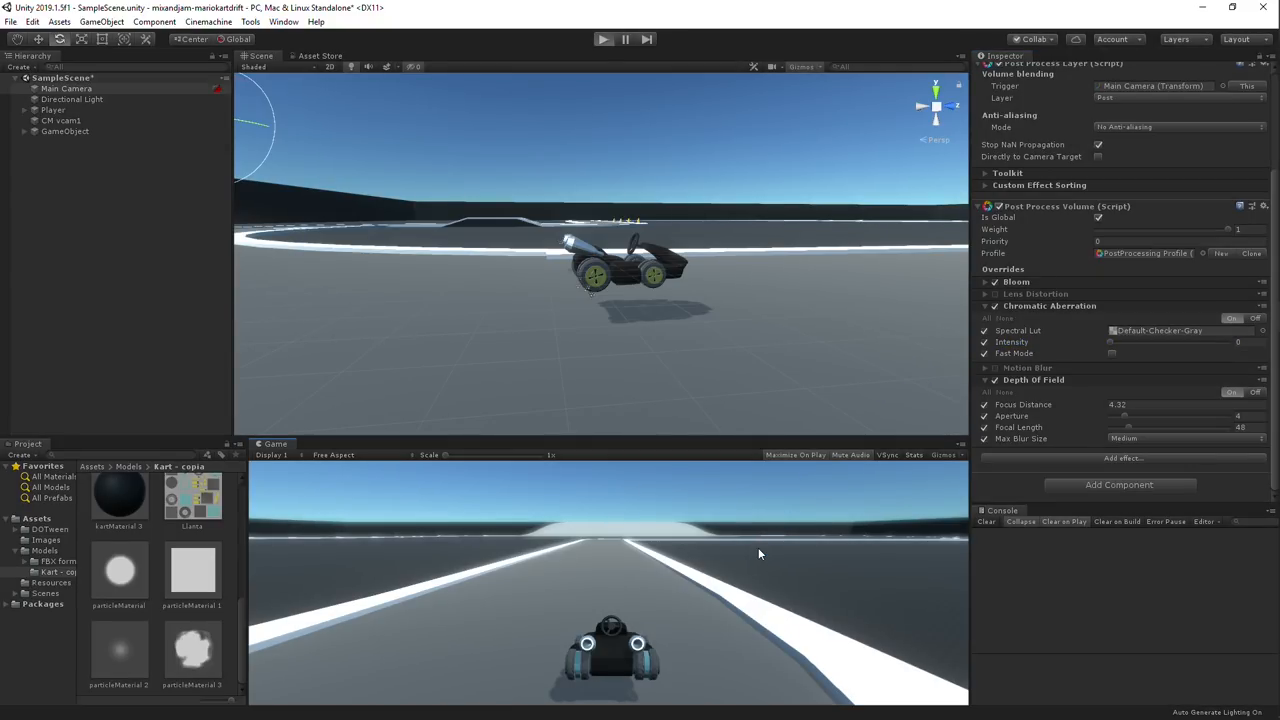
mouse_move(908, 654)
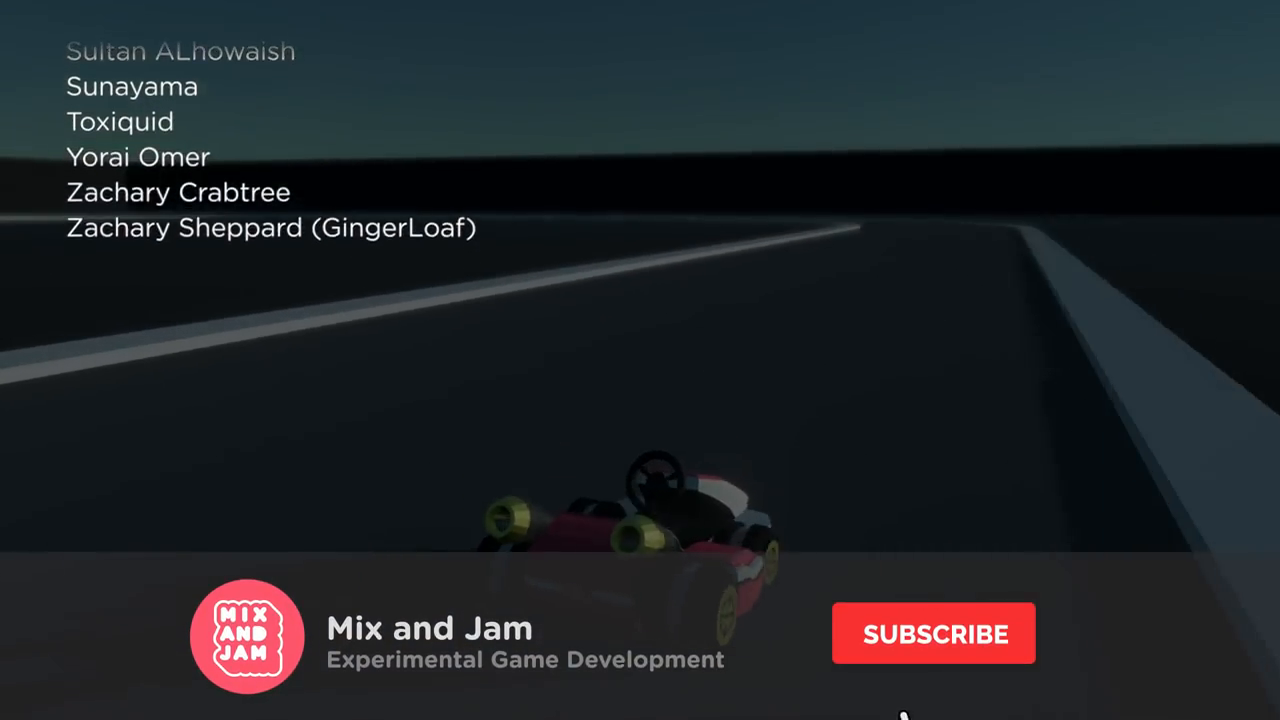
left_click(932, 632)
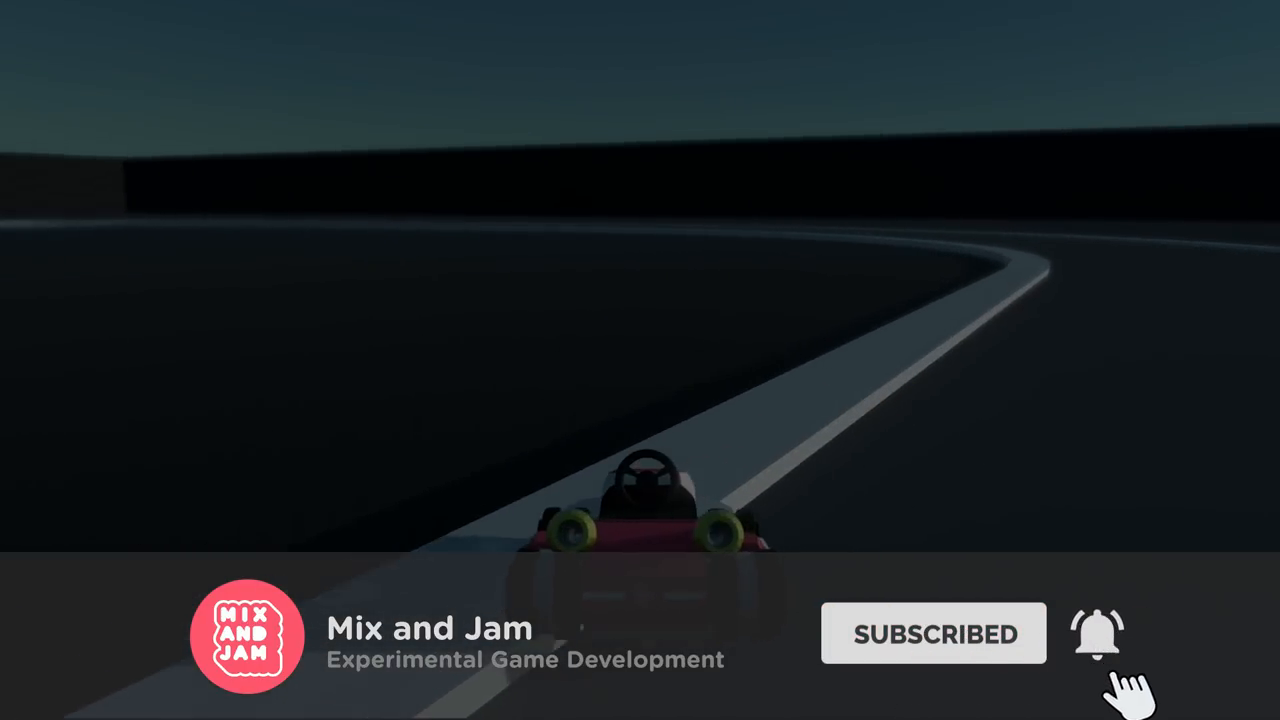